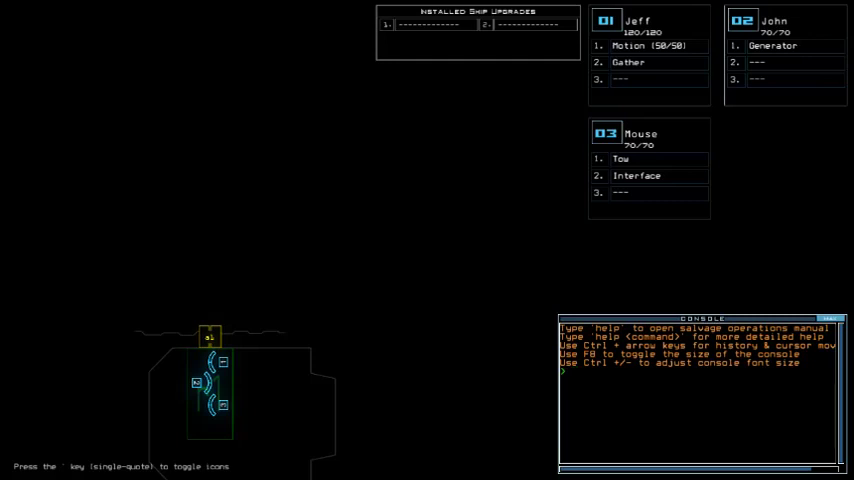
- Request the derelict's status report: unpowered, two infestation types, medium hull integrity
type("status")
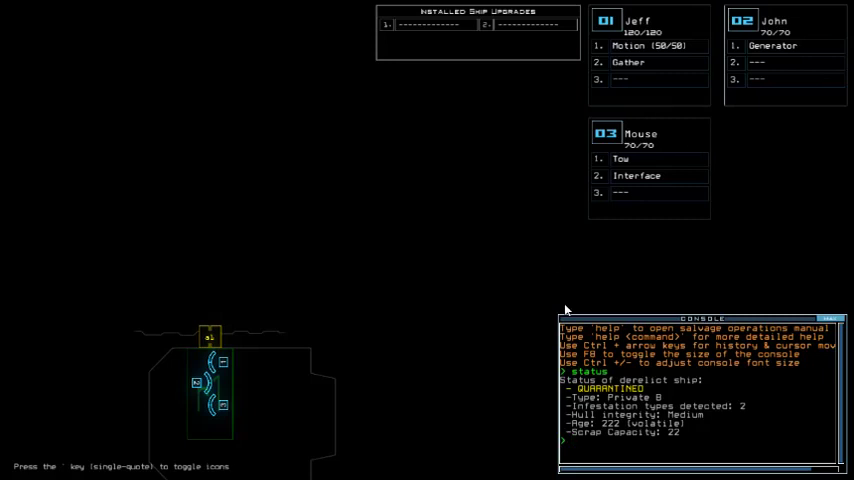
mouse_move(548, 328)
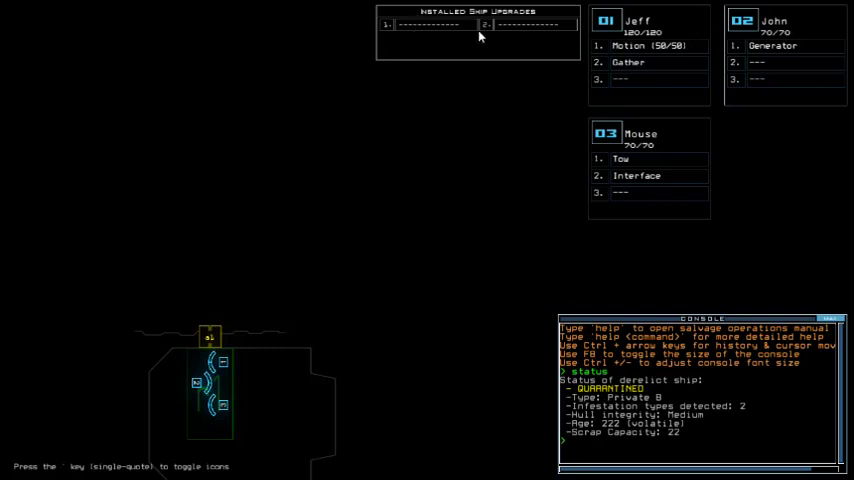
mouse_move(532, 252)
type("swa")
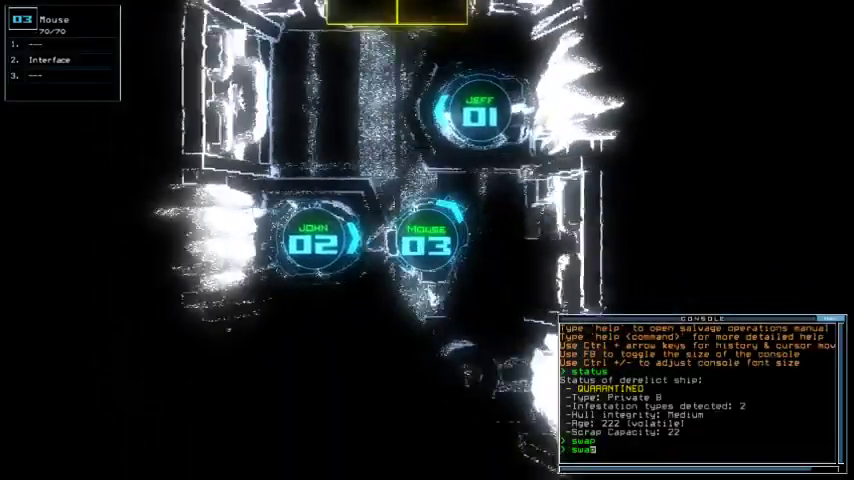
key("Return")
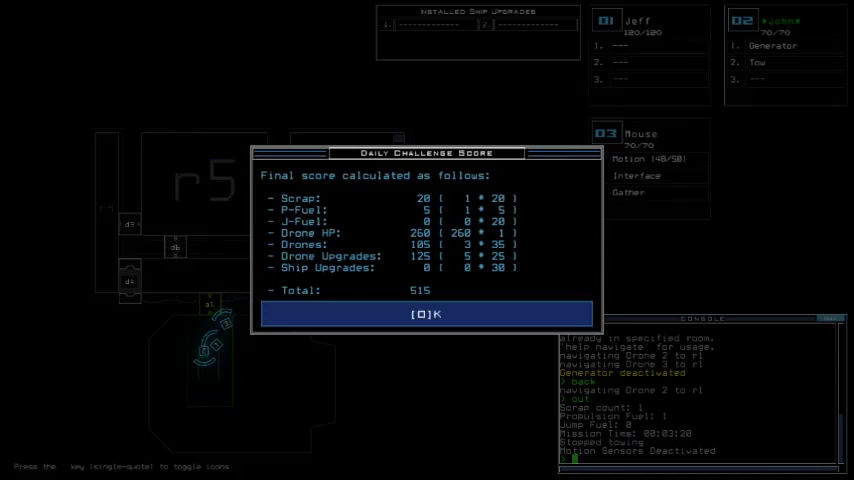
- Accept the 515-point daily challenge score to load the 07/24/2019 leaderboard
left_click(426, 314)
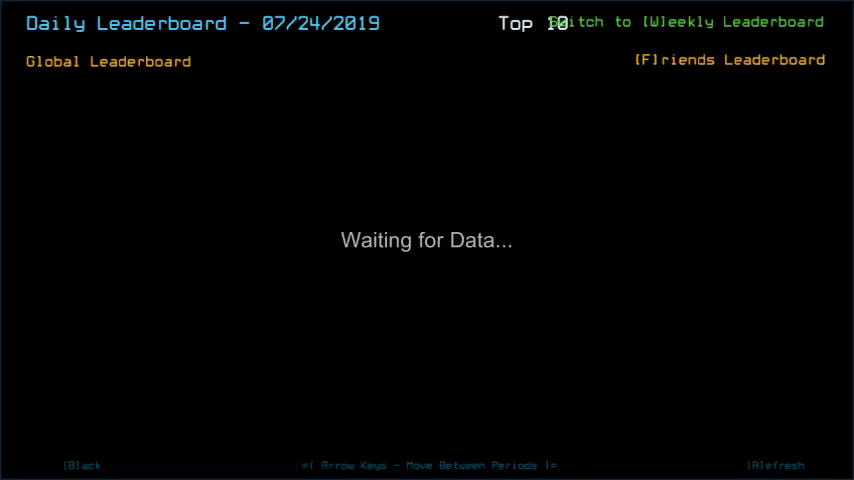